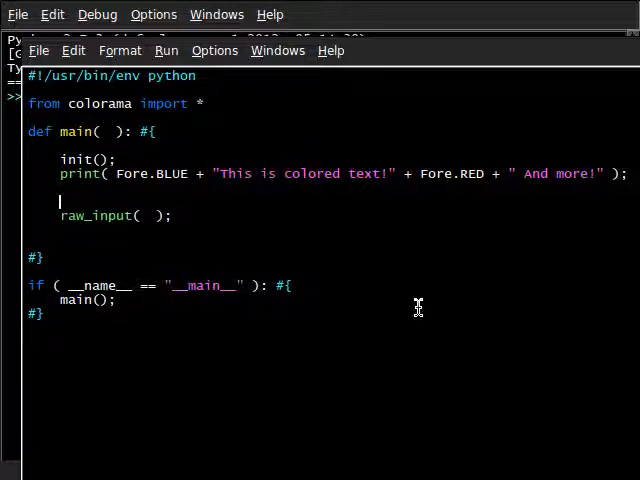
mouse_move(184, 182)
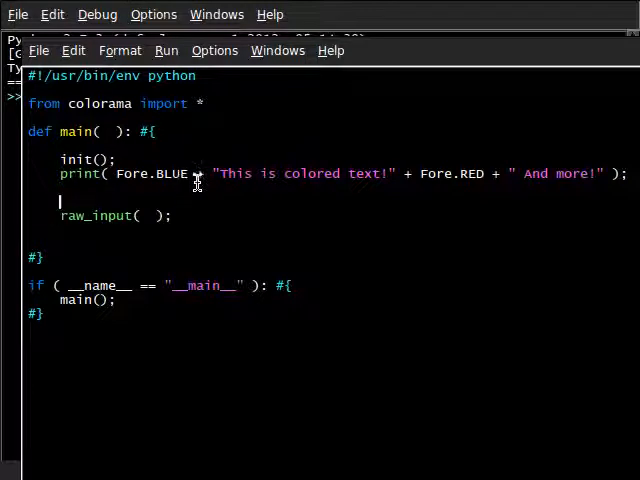
mouse_move(238, 190)
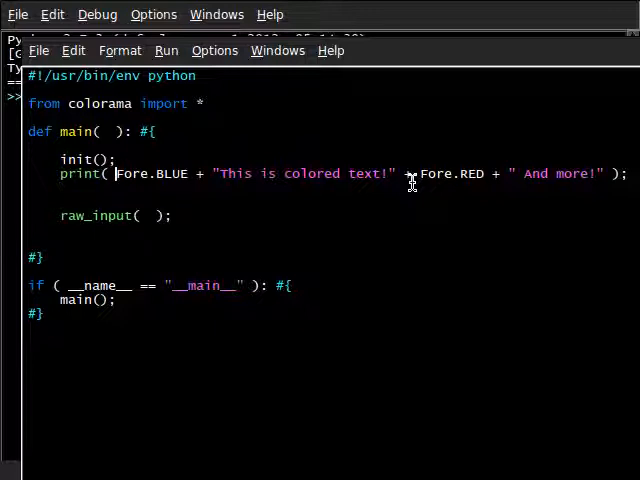
type("Back.")
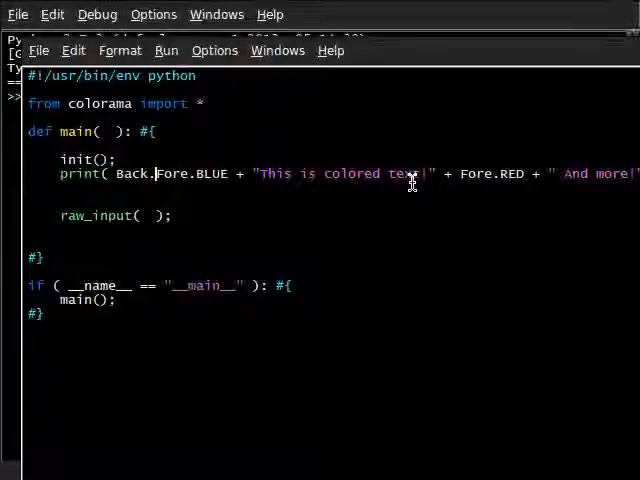
type("WHITE +")
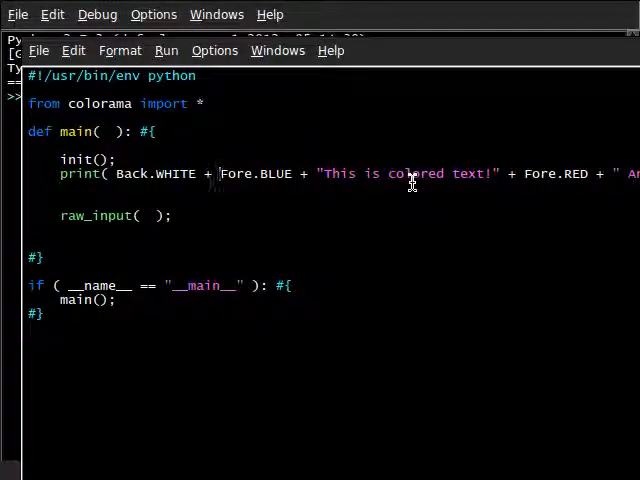
mouse_move(340, 44)
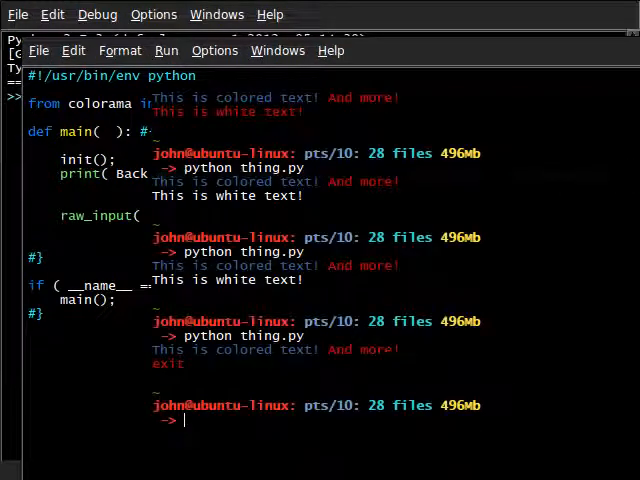
type("pyhton thing.py")
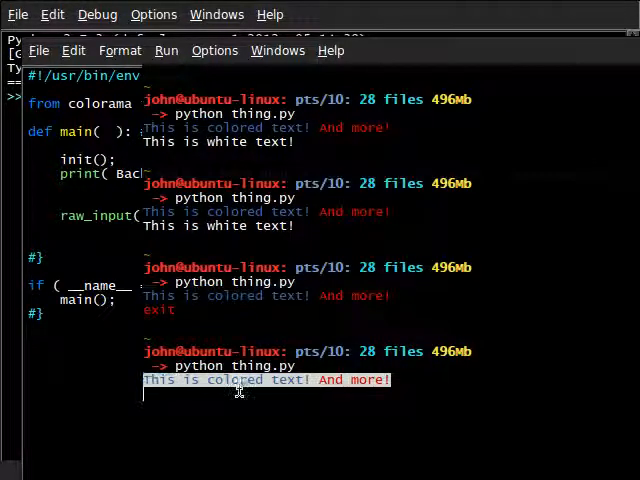
mouse_move(398, 380)
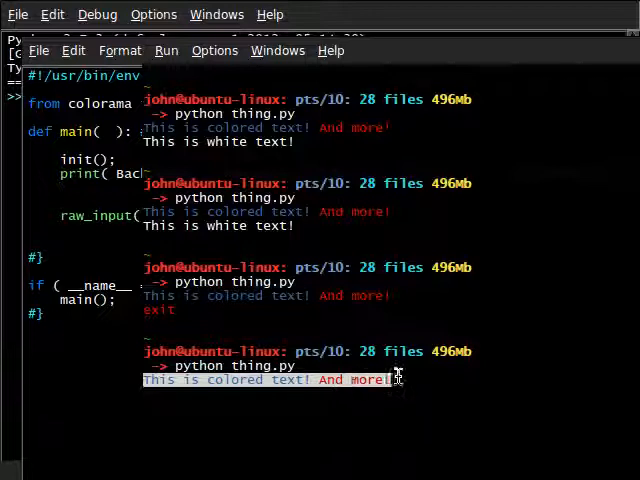
mouse_move(216, 380)
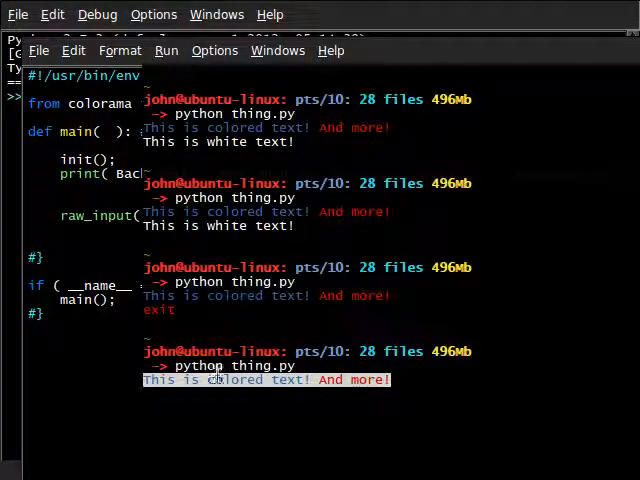
mouse_move(396, 336)
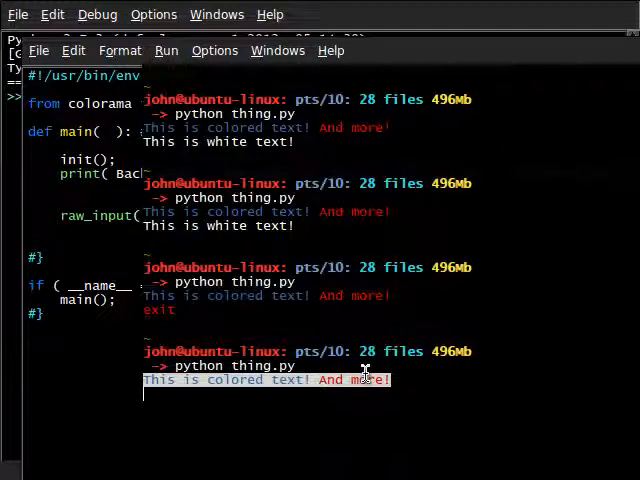
mouse_move(408, 380)
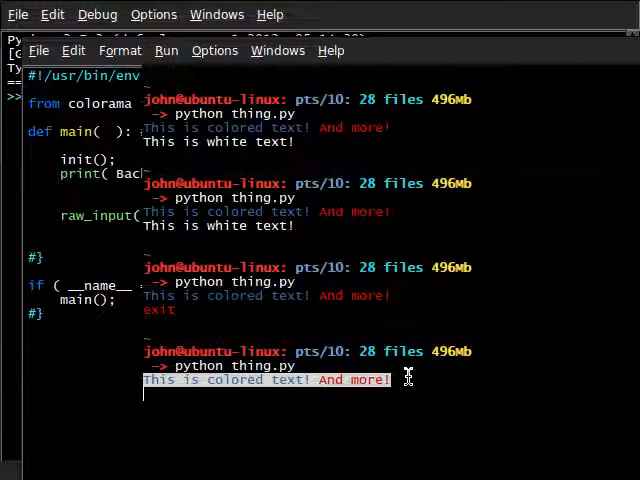
mouse_move(300, 466)
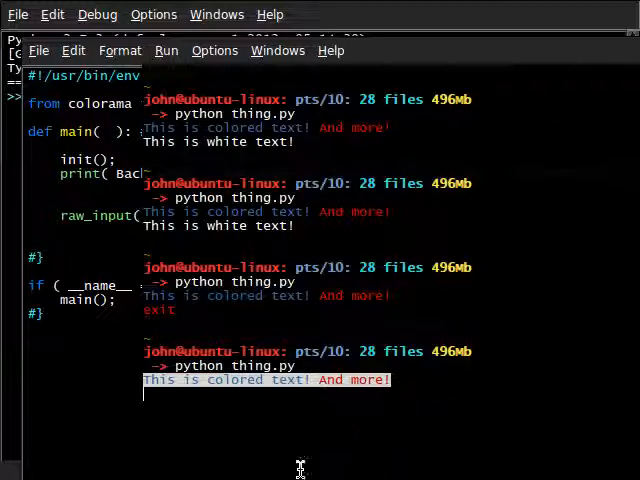
mouse_move(356, 398)
type("B")
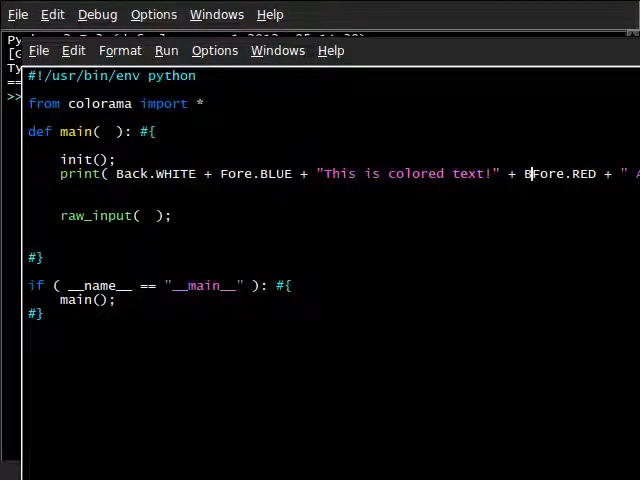
type("ack")
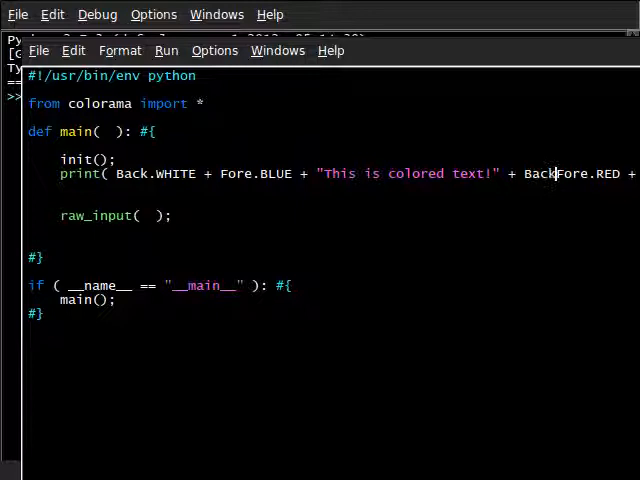
type("B")
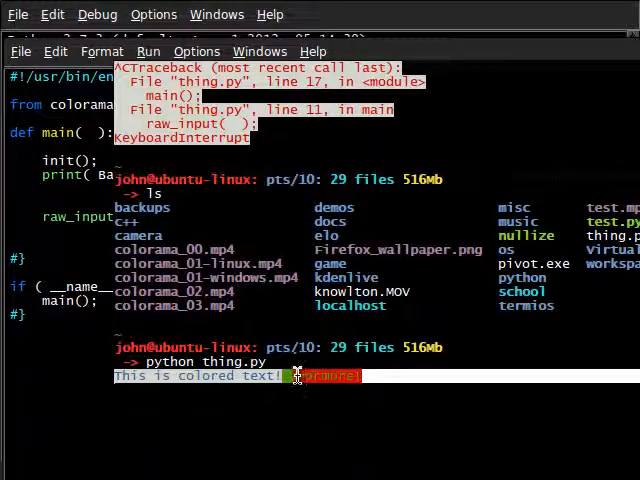
mouse_move(376, 318)
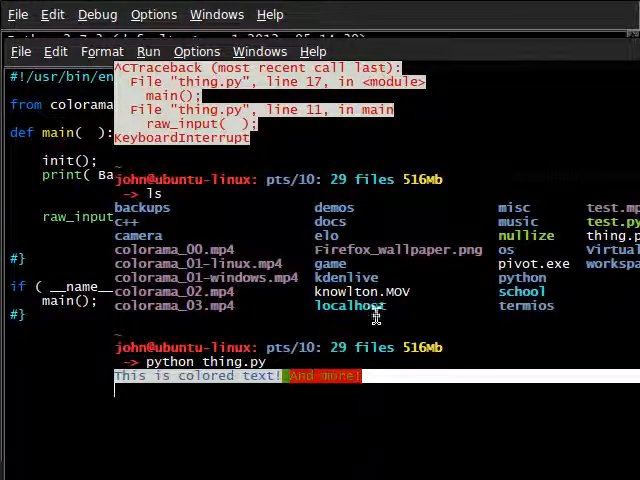